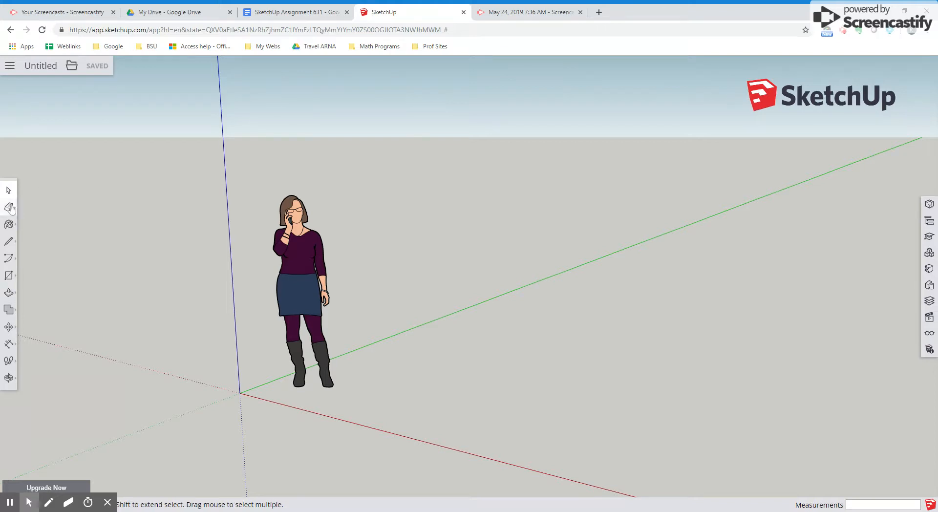
Erase the default standing person figure from the scene.
click(9, 208)
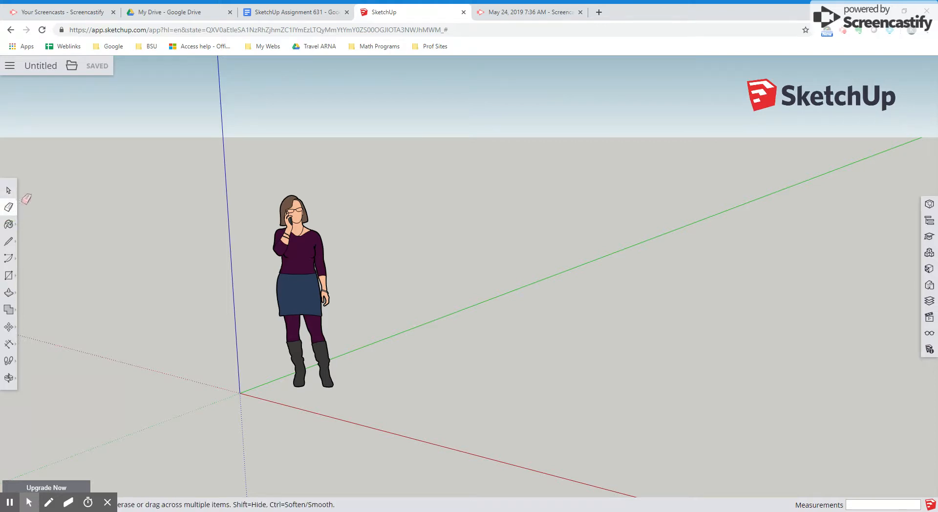
mouse_move(324, 238)
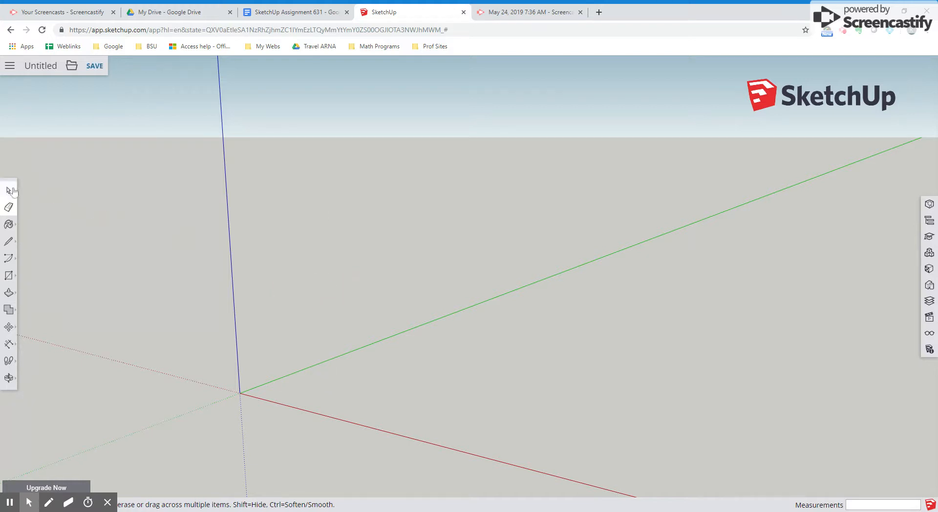
Choose the Circle tool from the Shapes flyout and set its side count to 24.
click(9, 191)
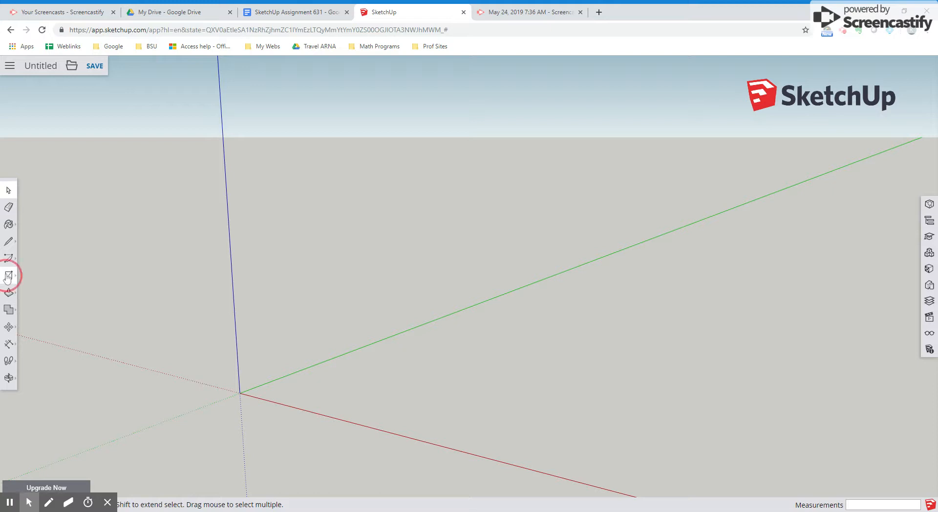
click(9, 277)
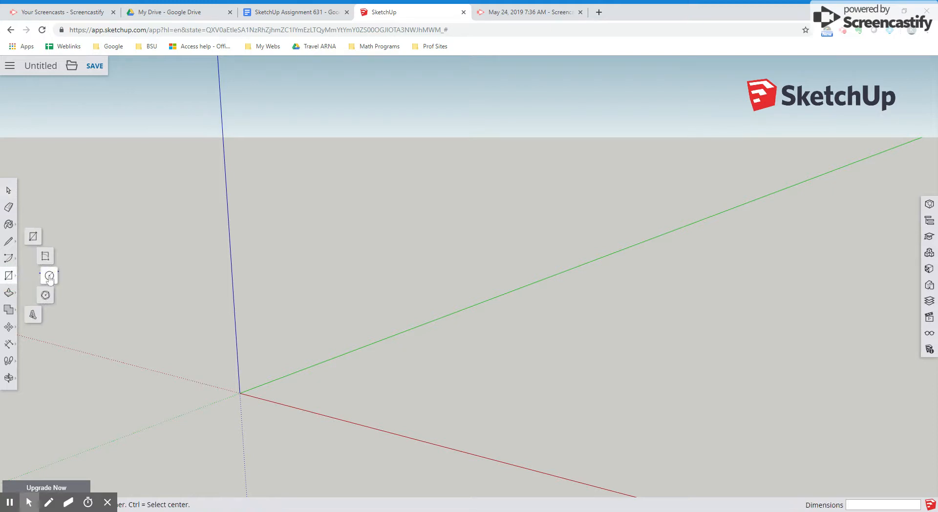
click(49, 276)
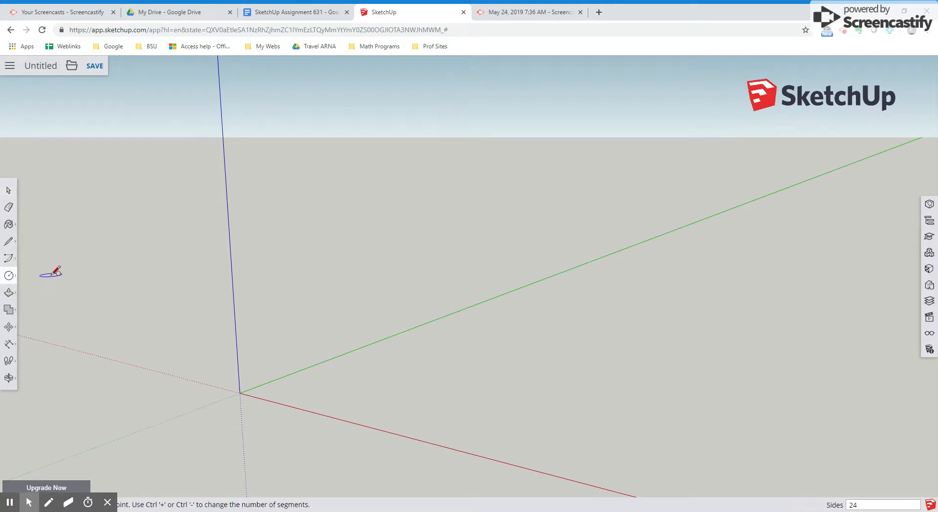
mouse_move(567, 376)
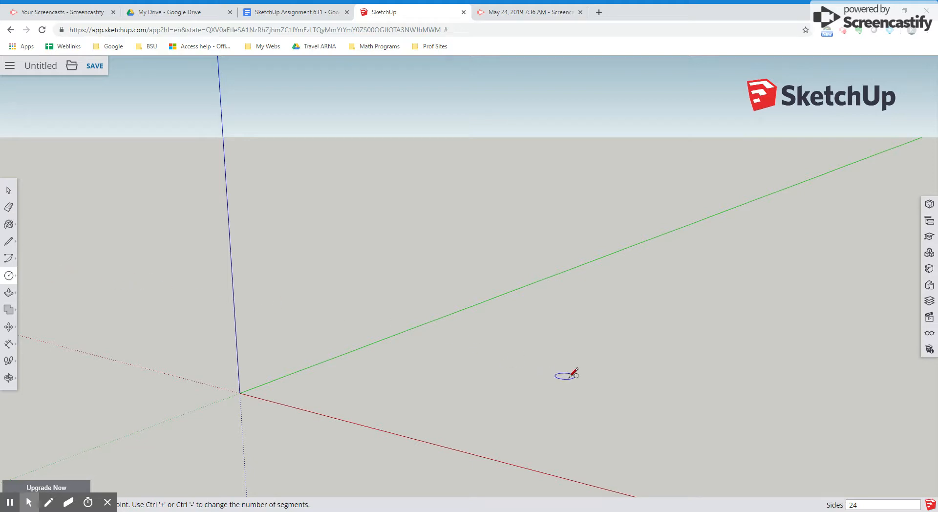
mouse_move(858, 476)
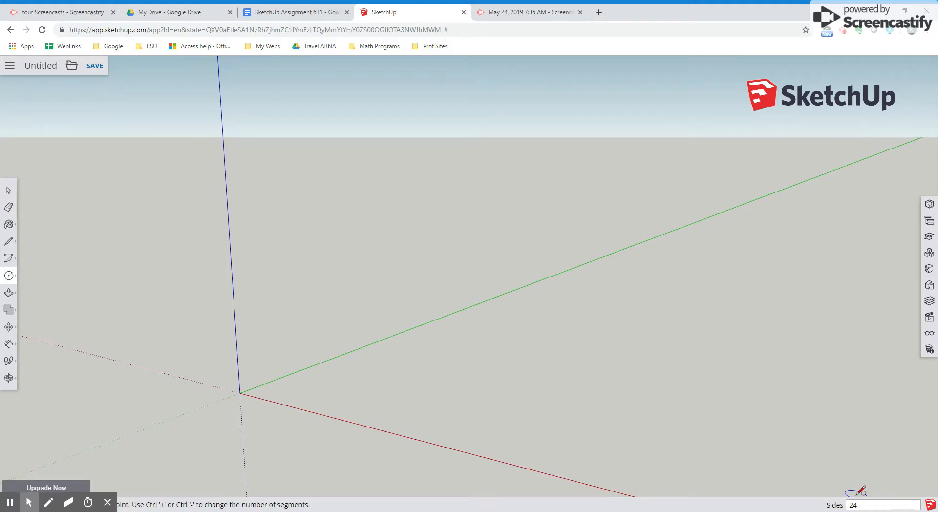
mouse_move(773, 466)
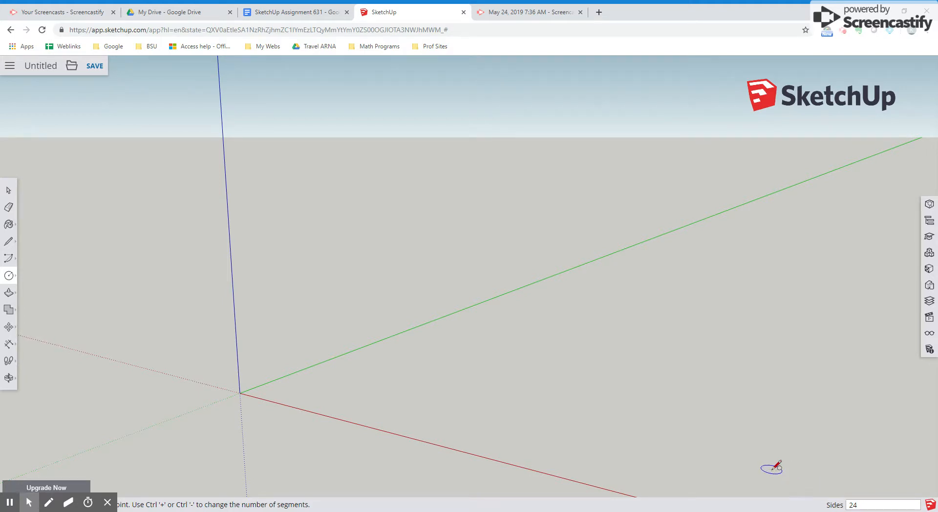
mouse_move(284, 380)
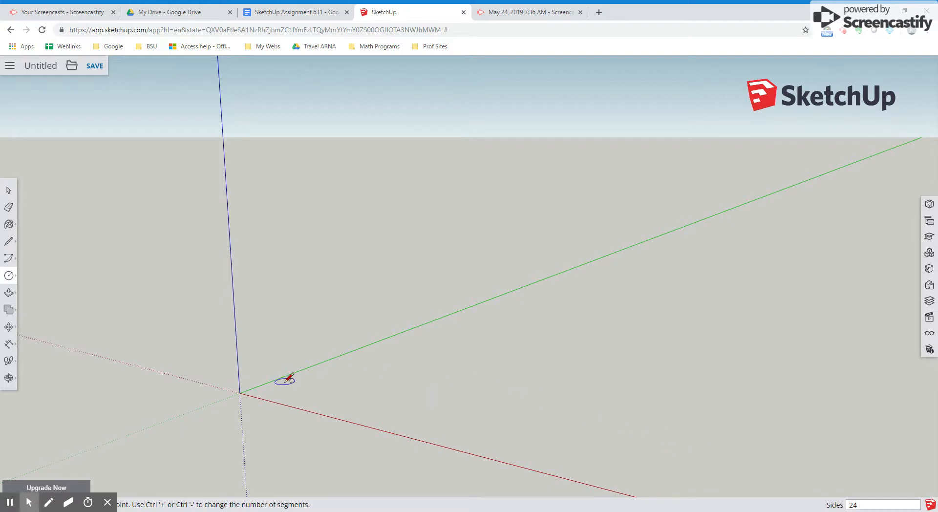
mouse_move(240, 392)
text(36)
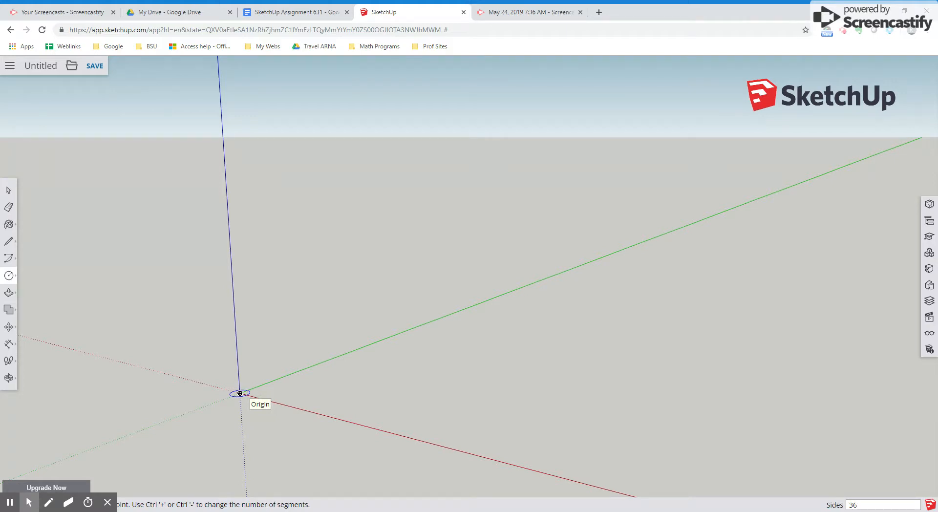
mouse_move(240, 393)
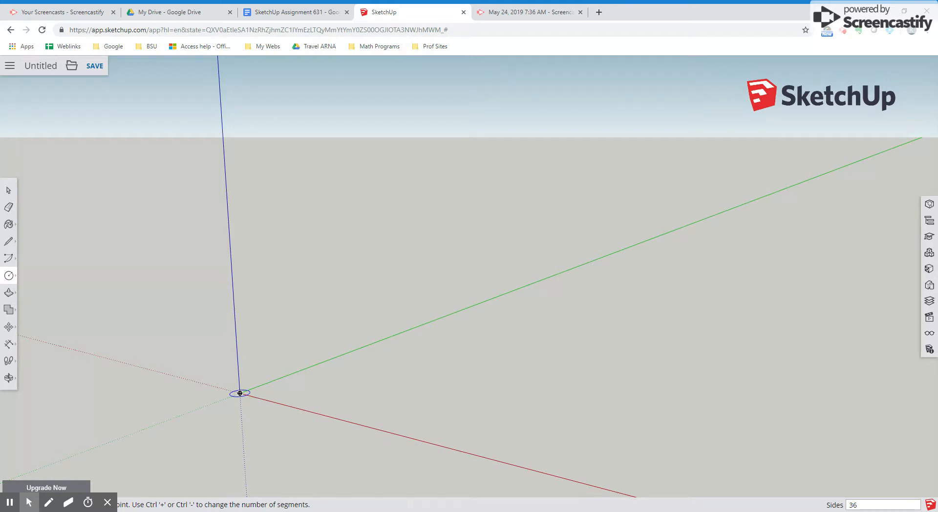
mouse_move(239, 393)
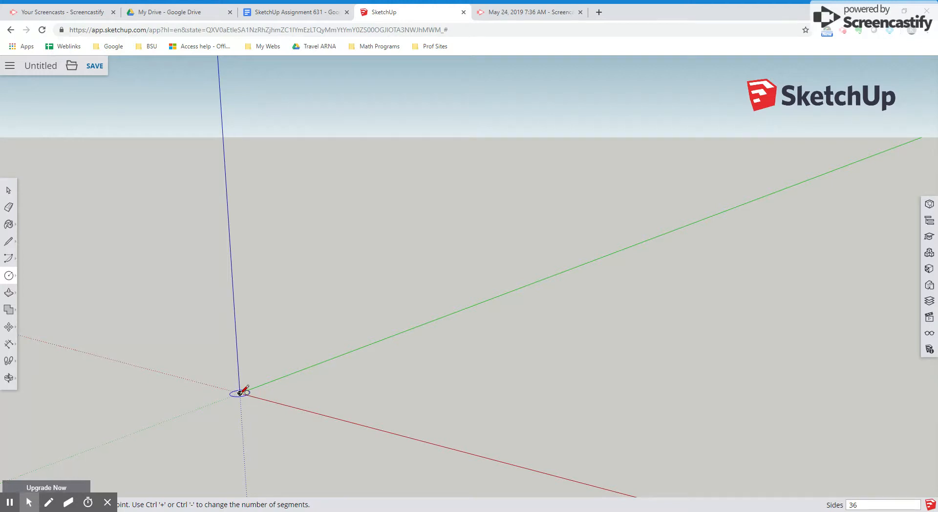
mouse_move(241, 393)
text(24)
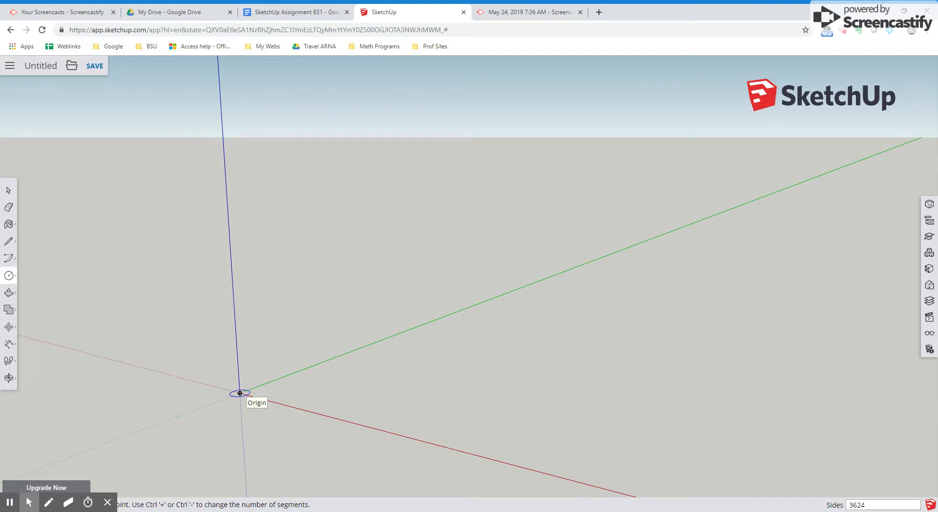
triple_click(881, 504)
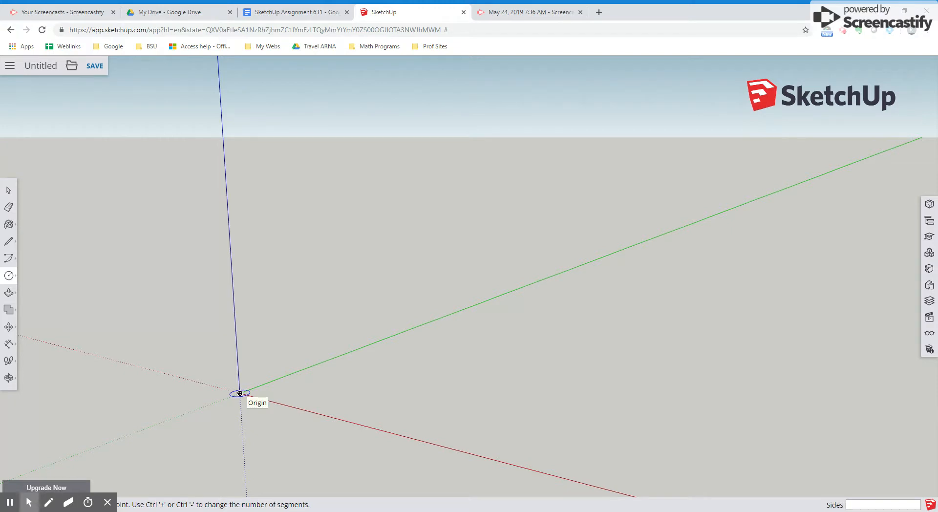
text(24)
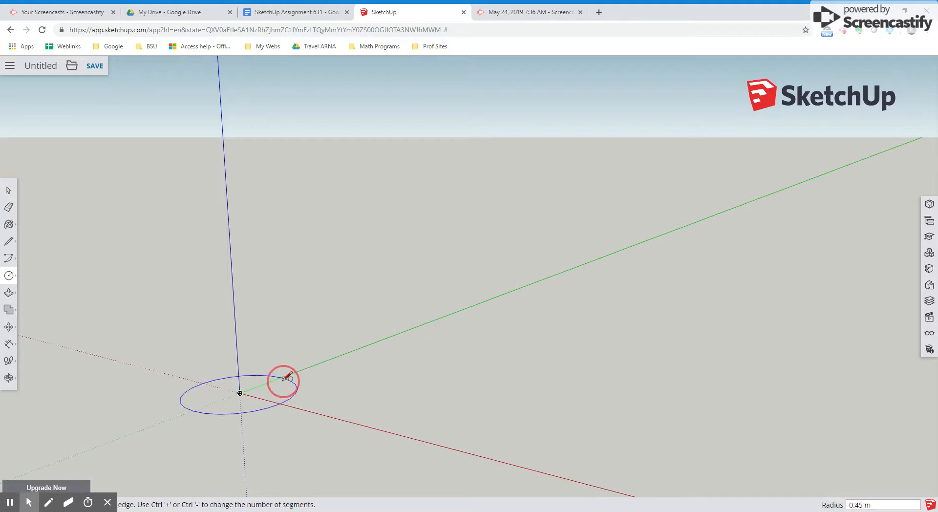
mouse_move(353, 418)
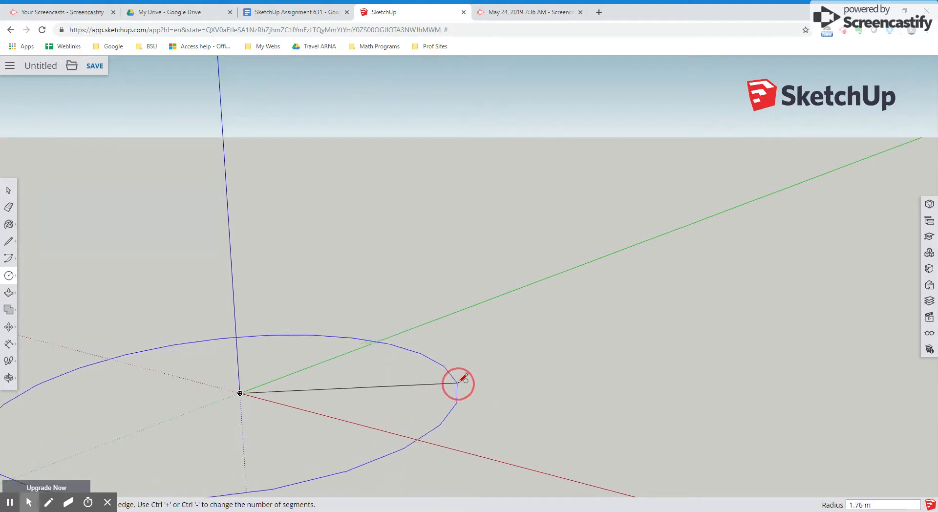
mouse_move(439, 379)
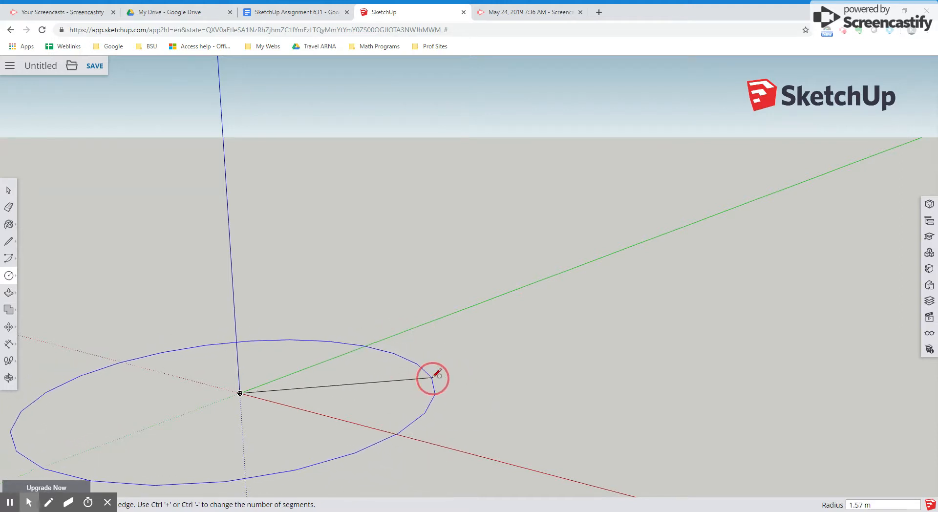
mouse_move(446, 372)
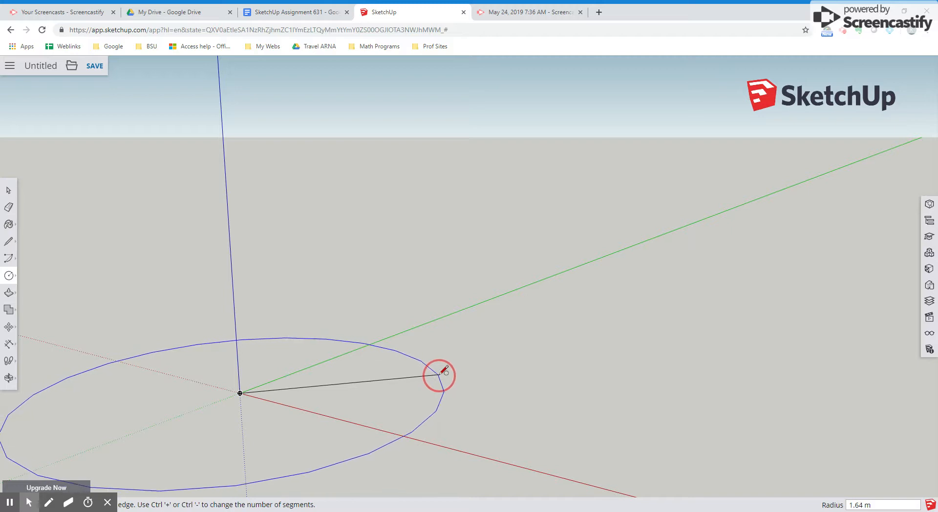
Finish the origin-centred circle at roughly 1.6 m radius.
click(427, 385)
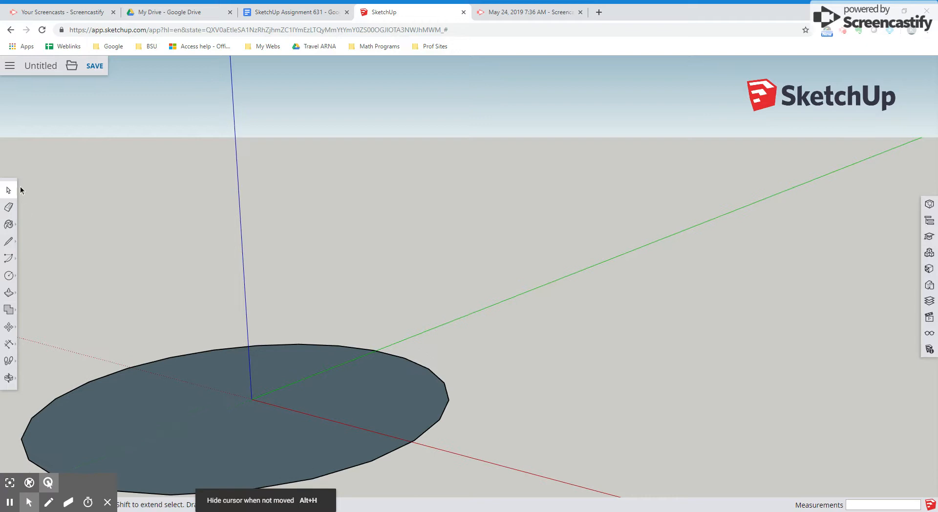
mouse_move(10, 362)
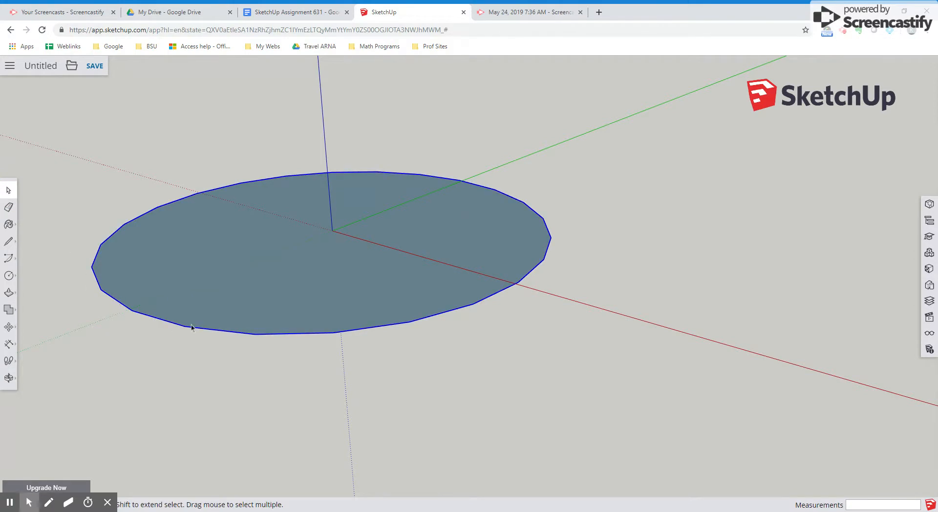
mouse_move(233, 338)
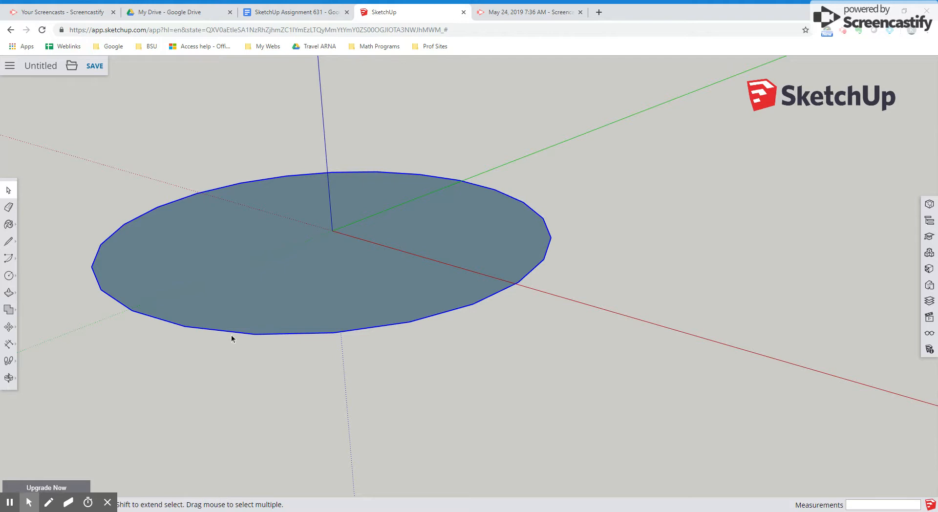
mouse_move(164, 165)
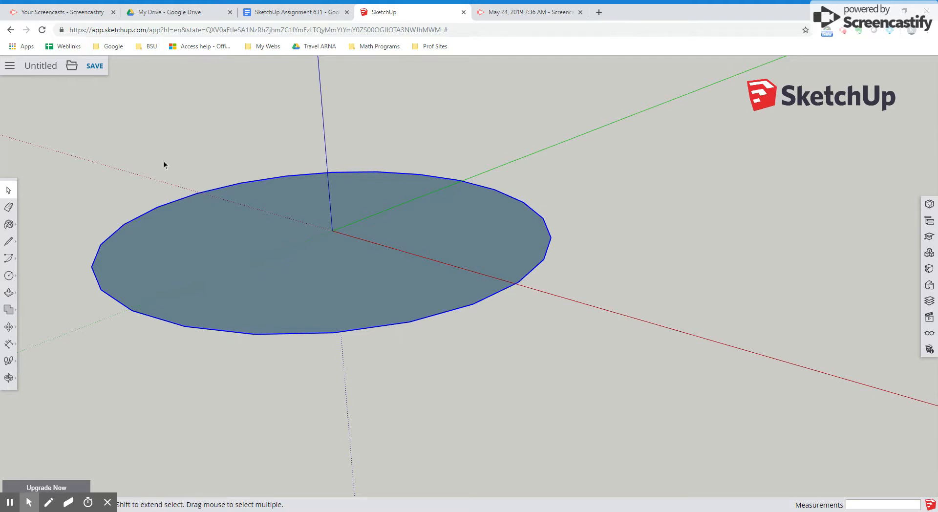
Keep the circular face at the origin and zoom out to see it fully.
click(66, 243)
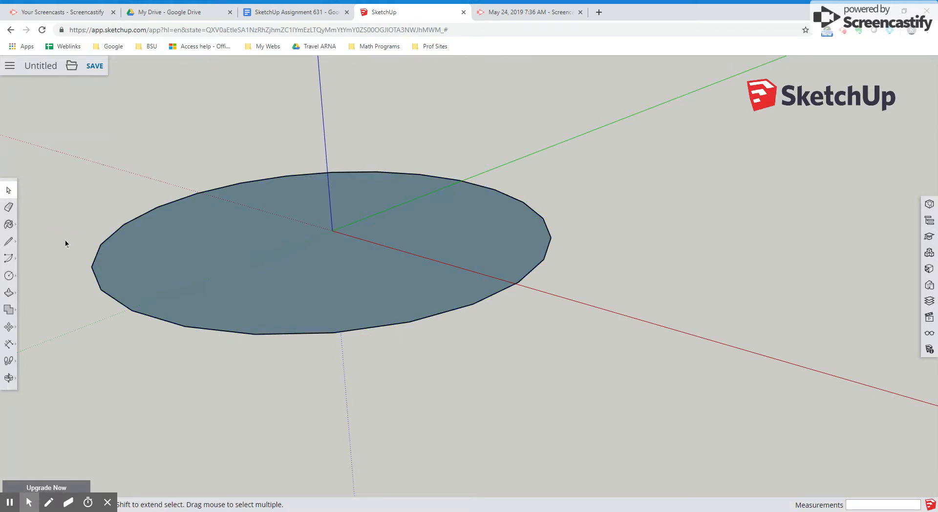
scroll(down, 3)
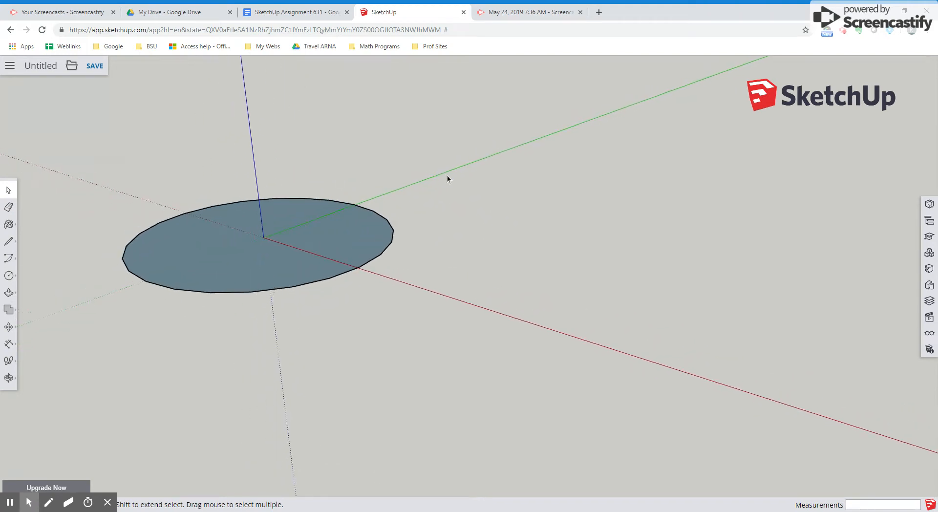
Show the circle in a standard perspective view, then collapse the Views tray.
click(930, 316)
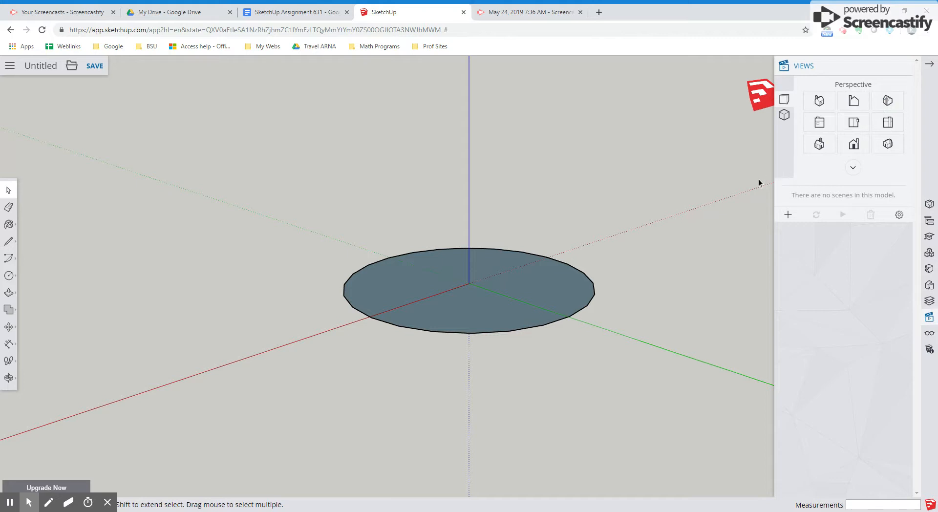
mouse_move(738, 201)
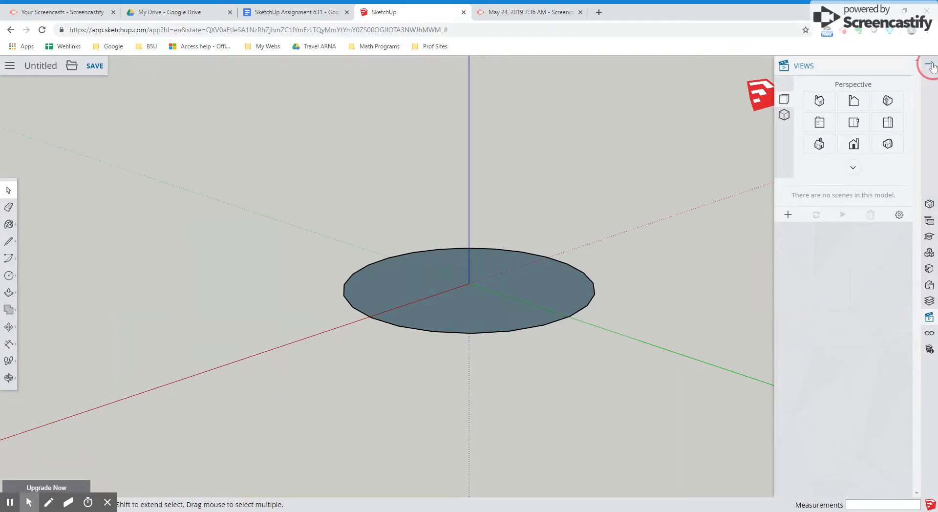
click(931, 66)
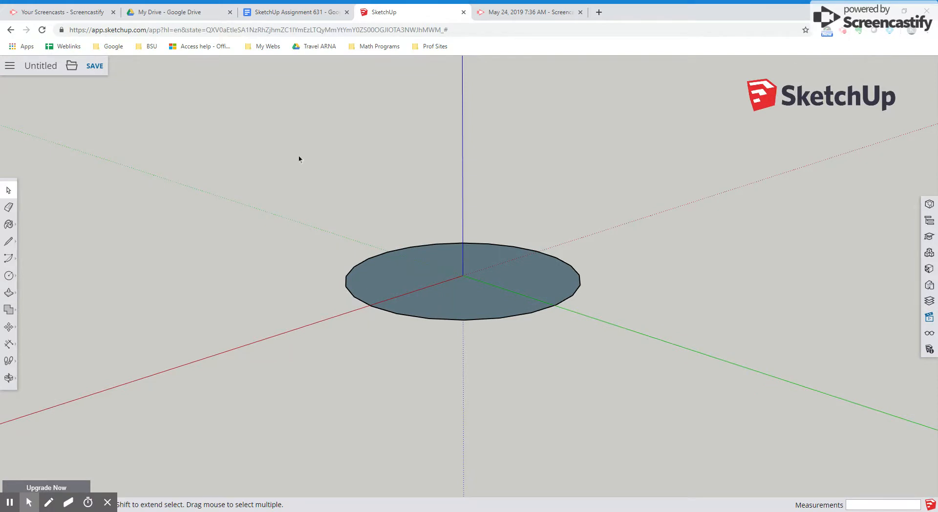
click(9, 292)
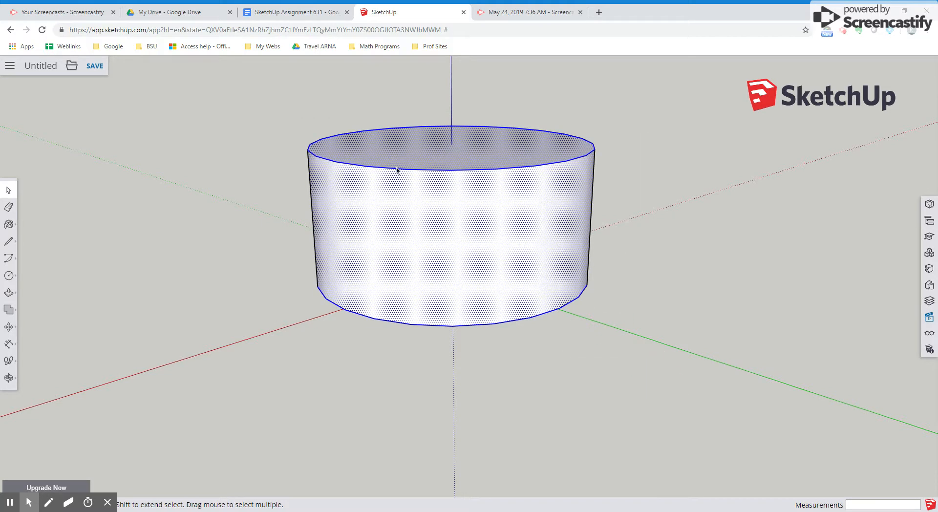
Bring up the cylinder's context actions and the move/rotate/scale tool set.
right_click(397, 173)
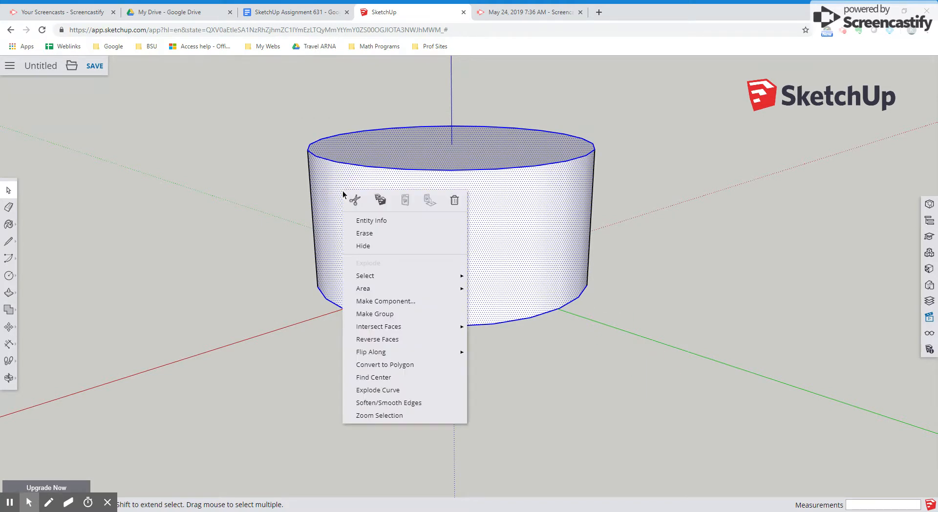
mouse_move(354, 199)
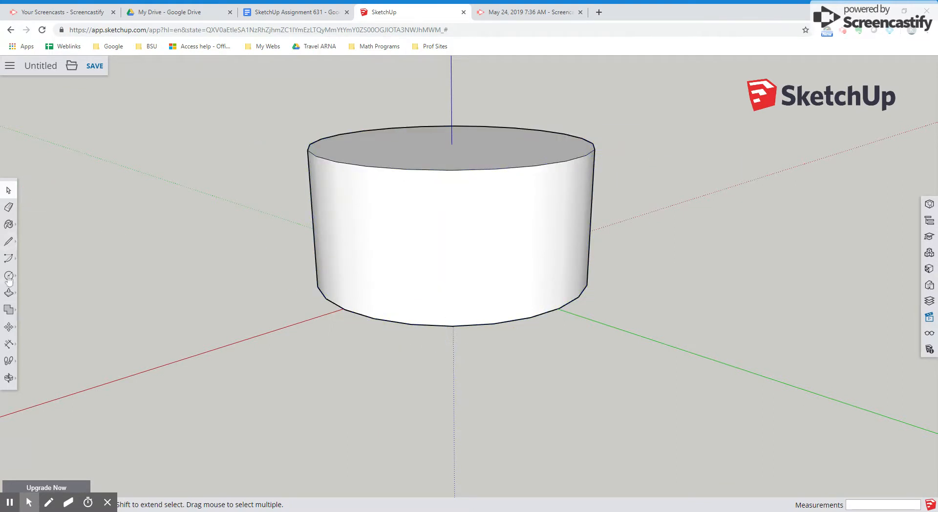
click(8, 328)
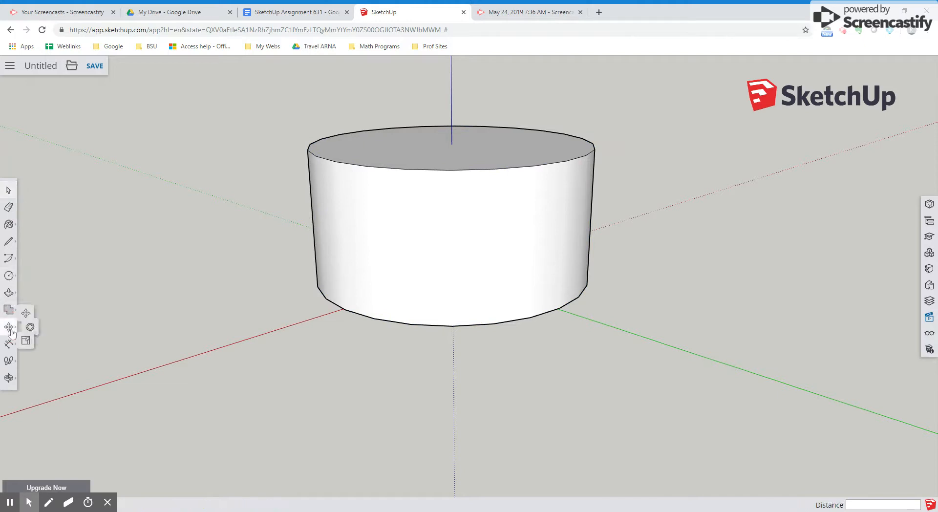
Switch to the Move tool for the grouped cylinder.
click(9, 326)
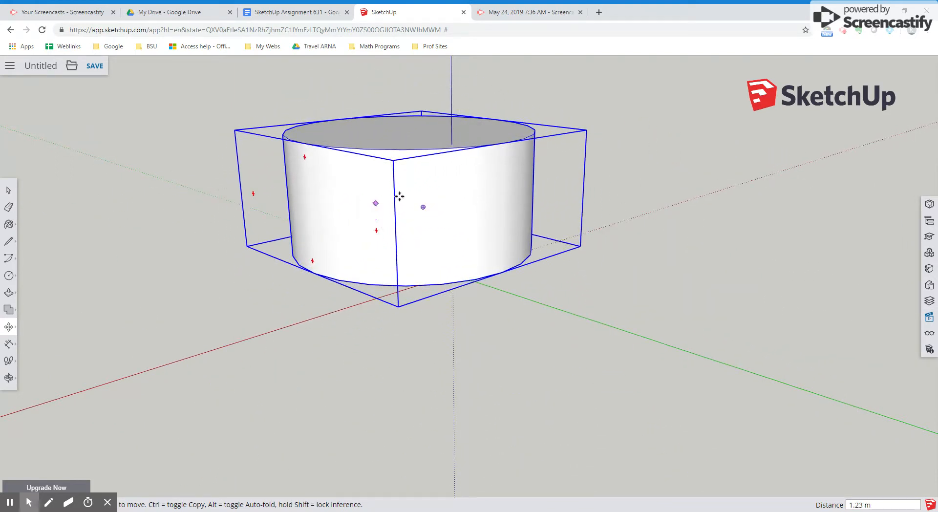
mouse_move(339, 204)
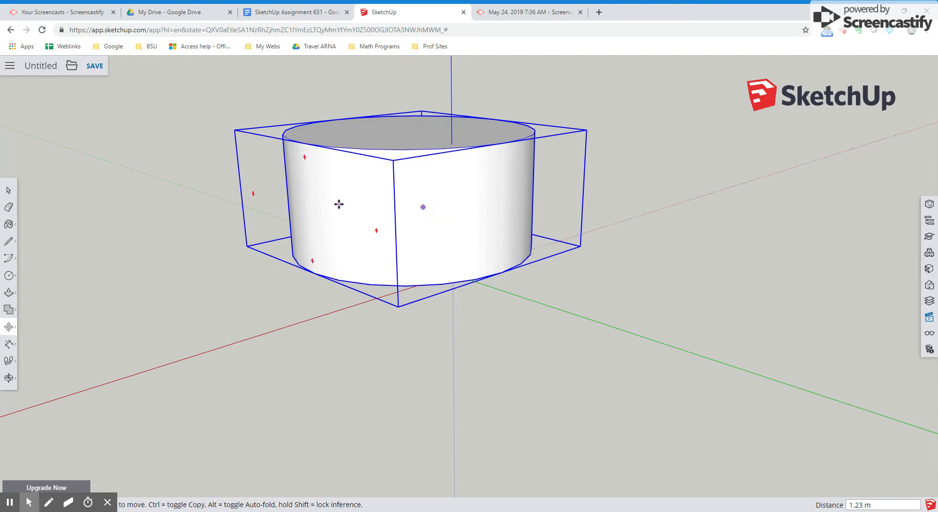
mouse_move(338, 202)
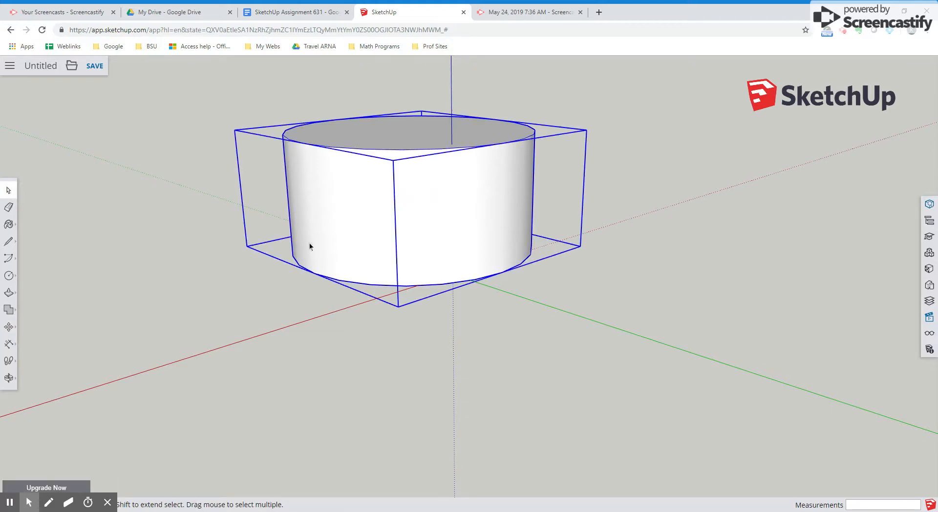
mouse_move(470, 241)
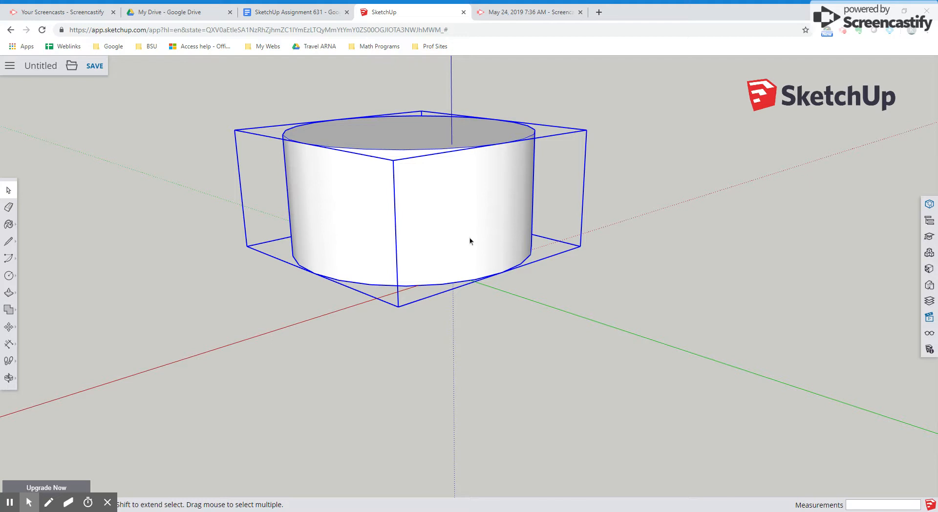
mouse_move(423, 207)
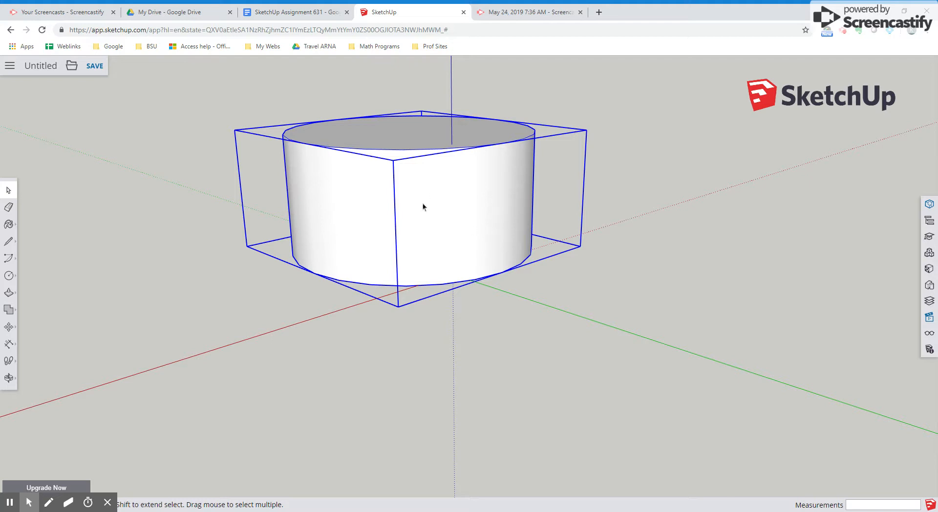
mouse_move(751, 205)
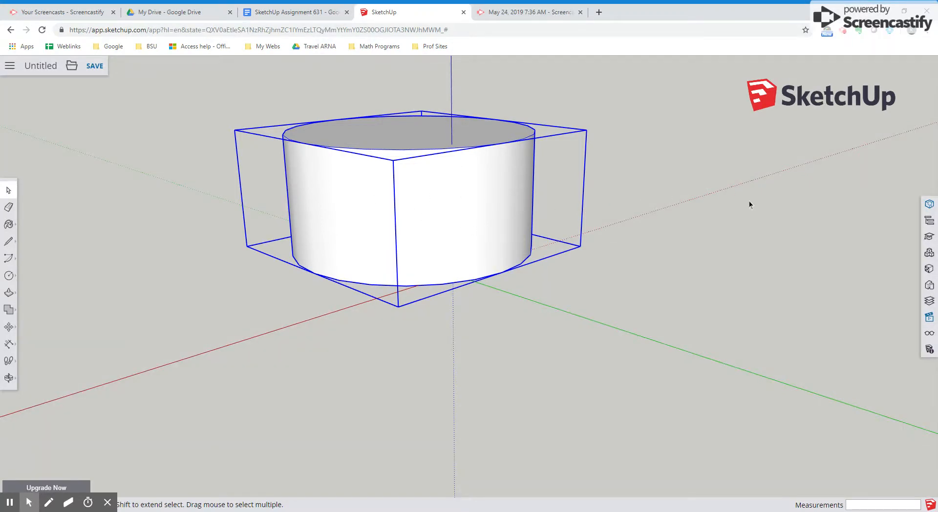
Show Entity Info confirming the cylinder is a Solid Group of about 10.2 m³.
click(930, 204)
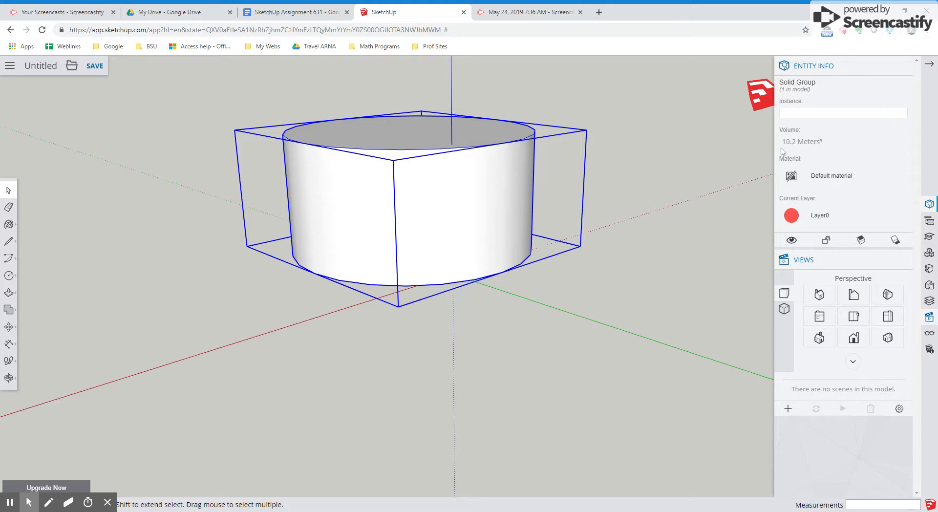
mouse_move(772, 161)
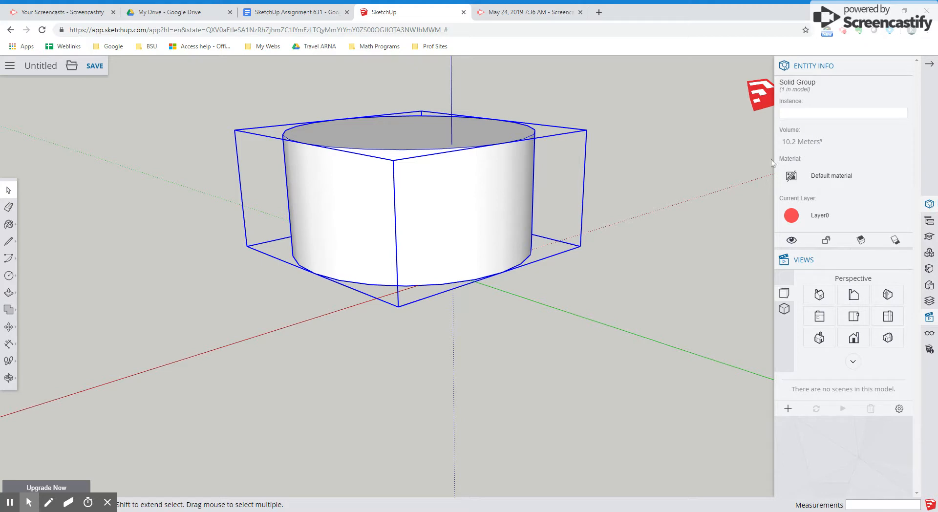
mouse_move(412, 183)
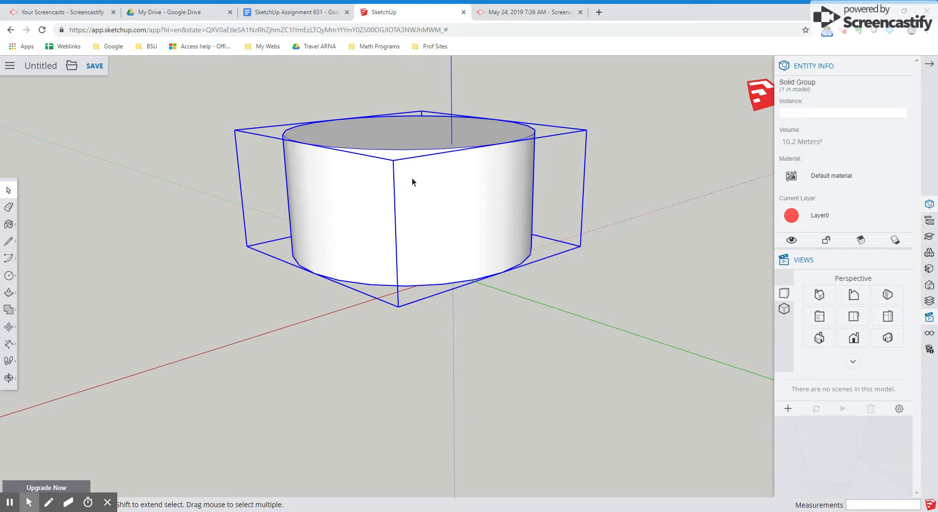
mouse_move(346, 143)
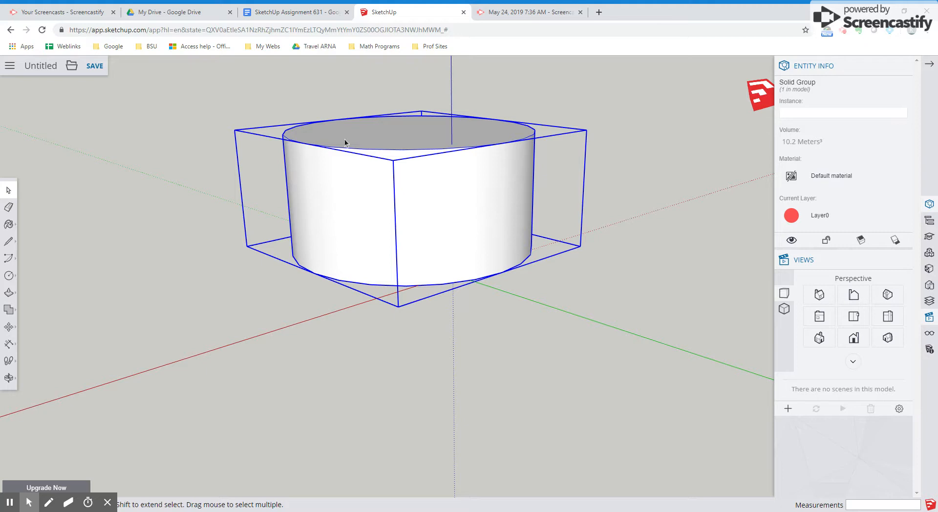
mouse_move(448, 255)
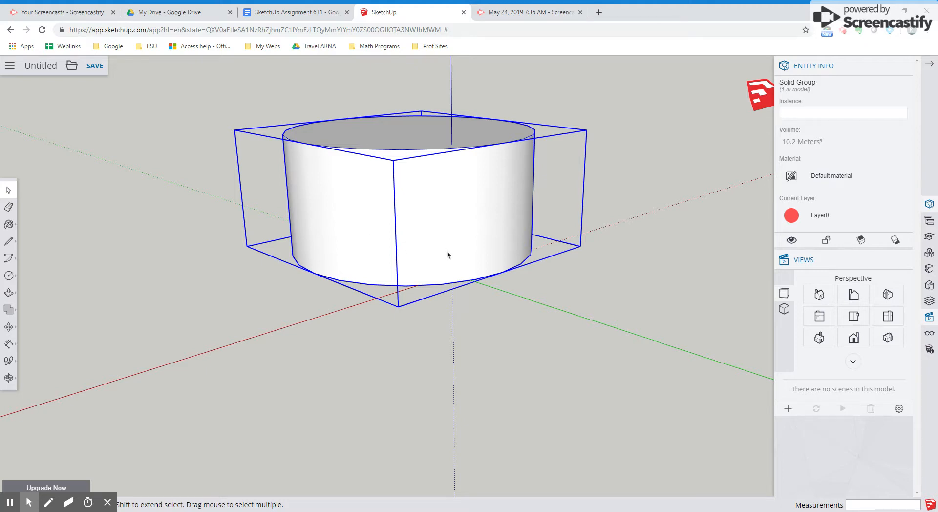
mouse_move(815, 153)
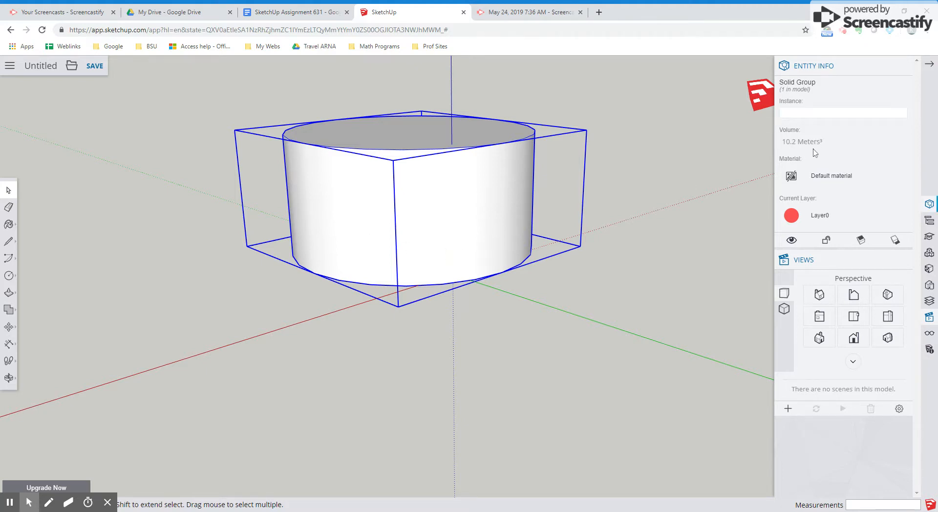
mouse_move(628, 198)
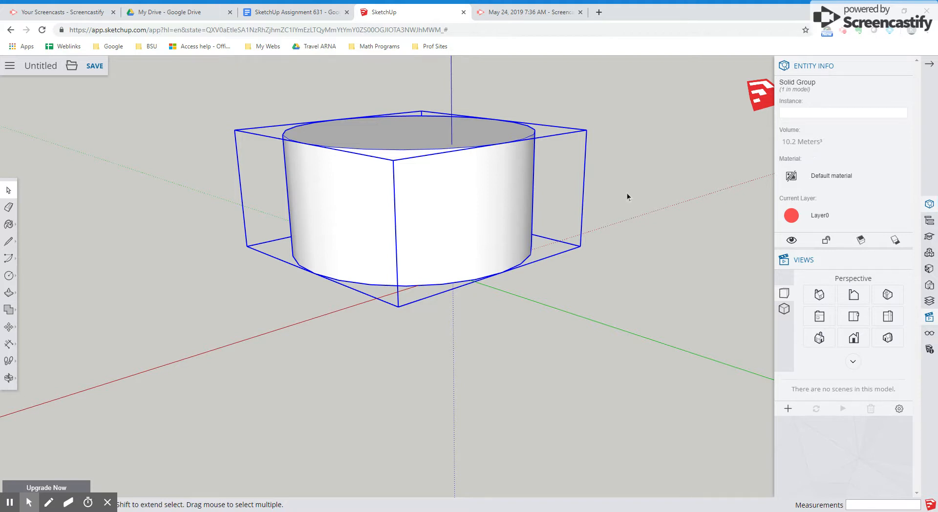
mouse_move(507, 207)
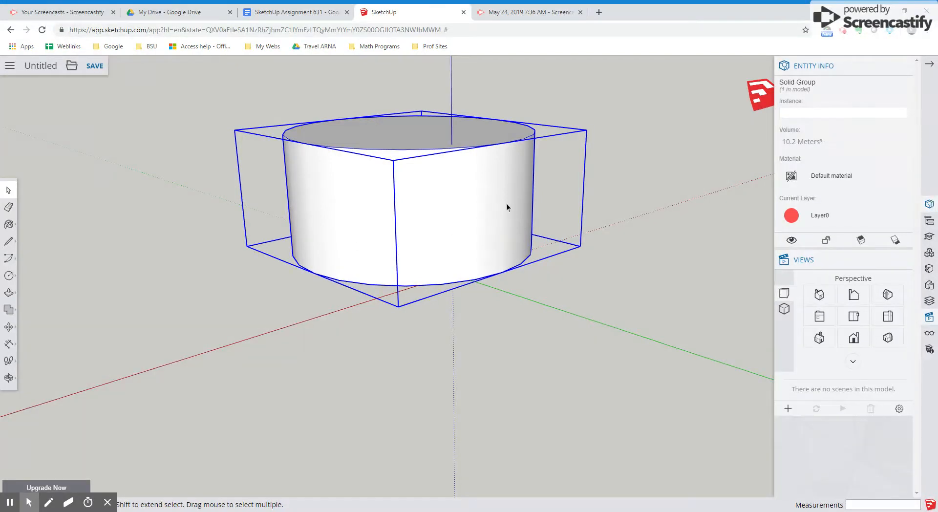
mouse_move(694, 175)
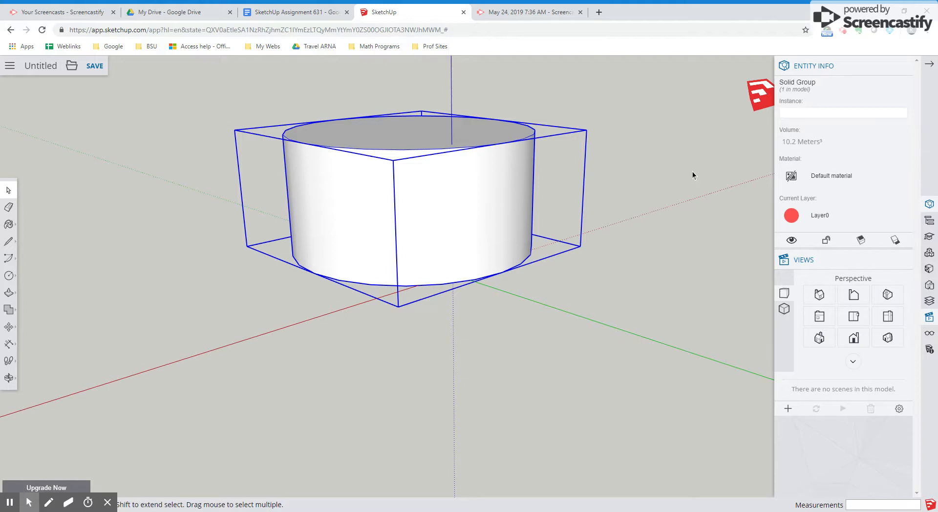
mouse_move(926, 68)
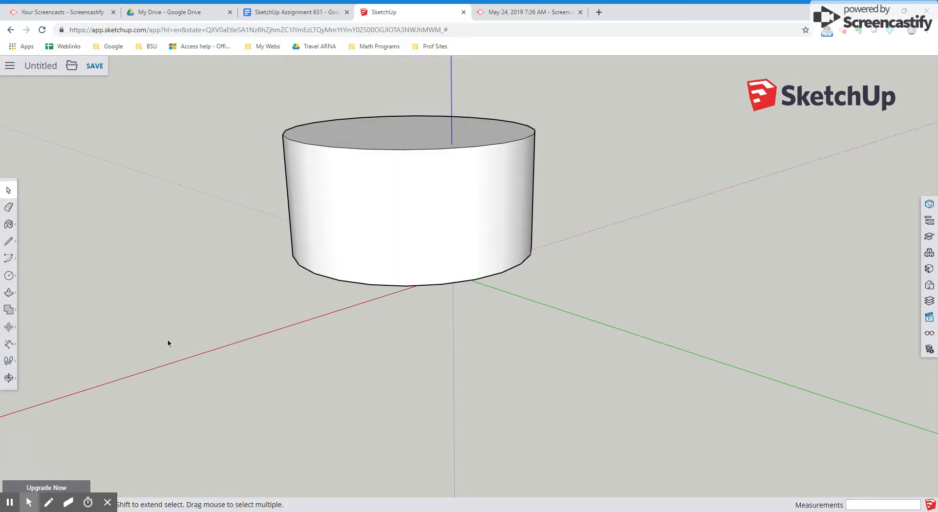
mouse_move(36, 335)
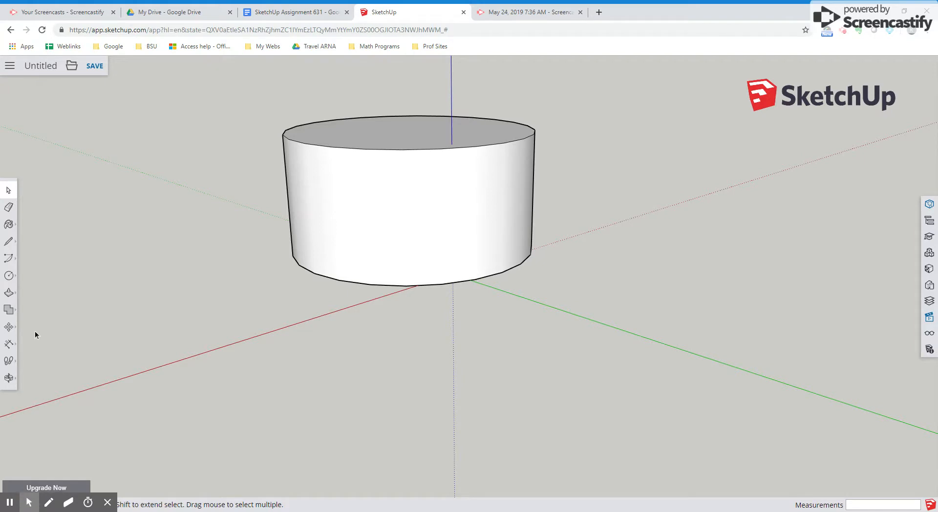
Select the cylinder group and bring up the Scale tool from the Move flyout.
click(9, 328)
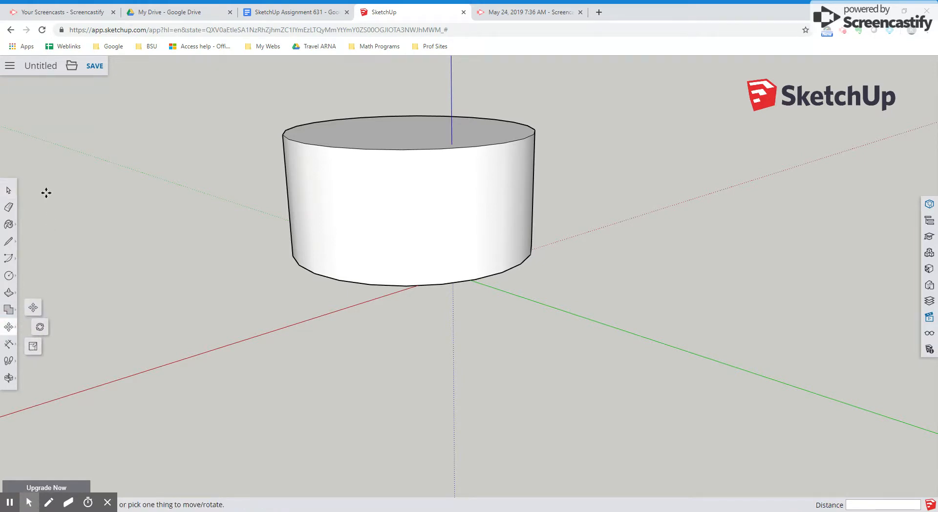
click(393, 229)
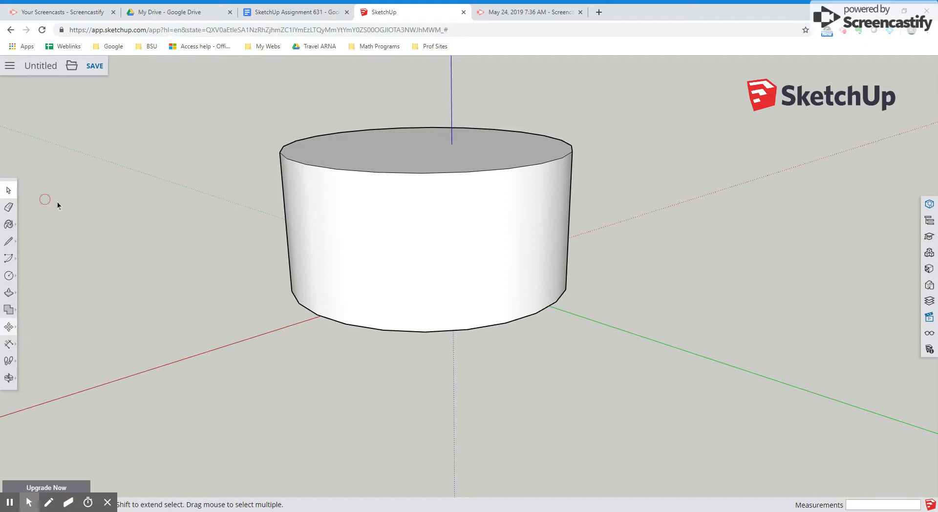
click(420, 240)
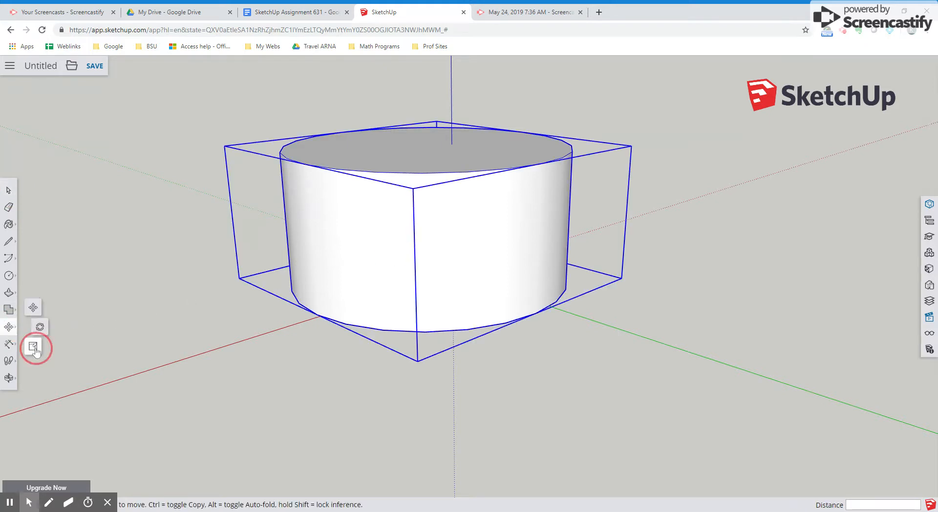
click(36, 348)
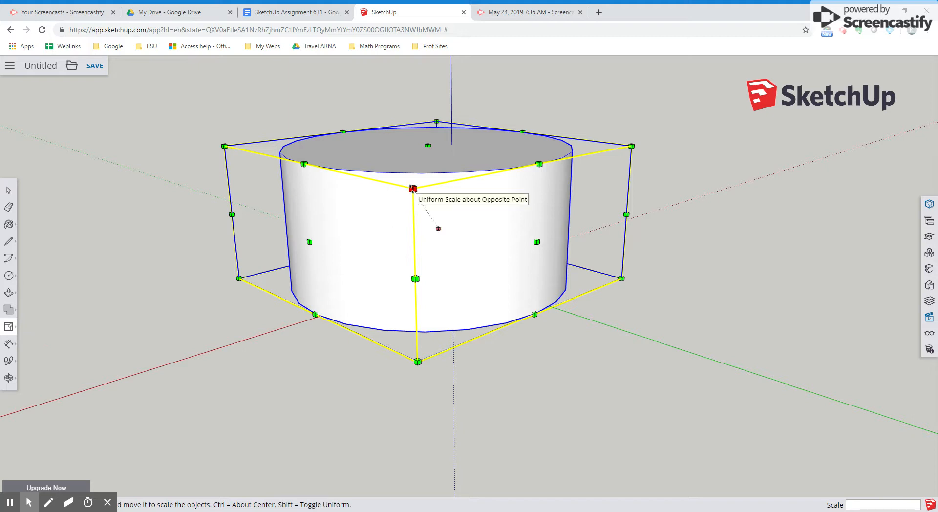
mouse_move(248, 166)
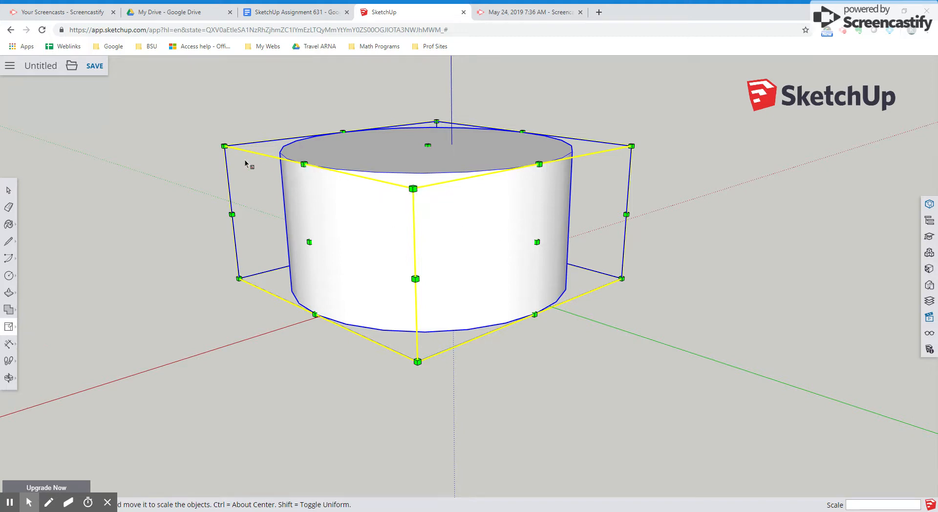
mouse_move(415, 359)
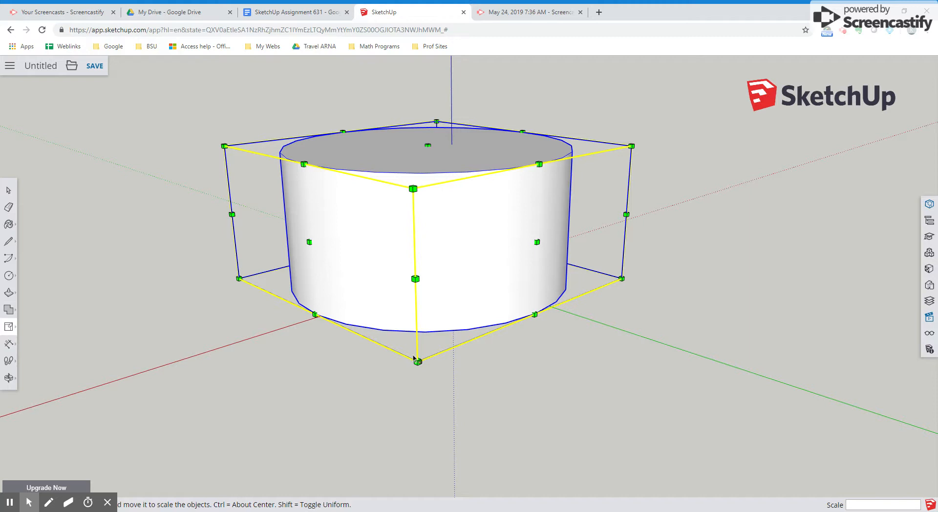
mouse_move(632, 146)
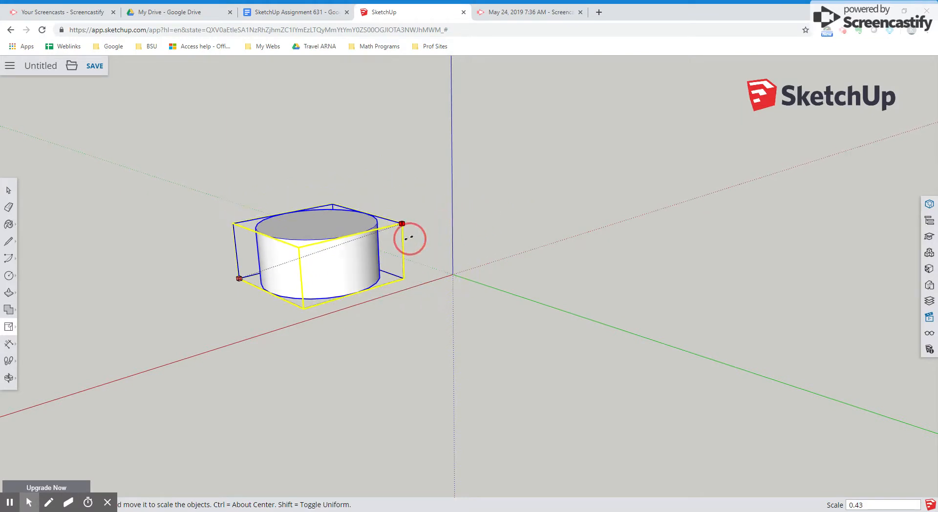
drag(402, 225, 582, 163)
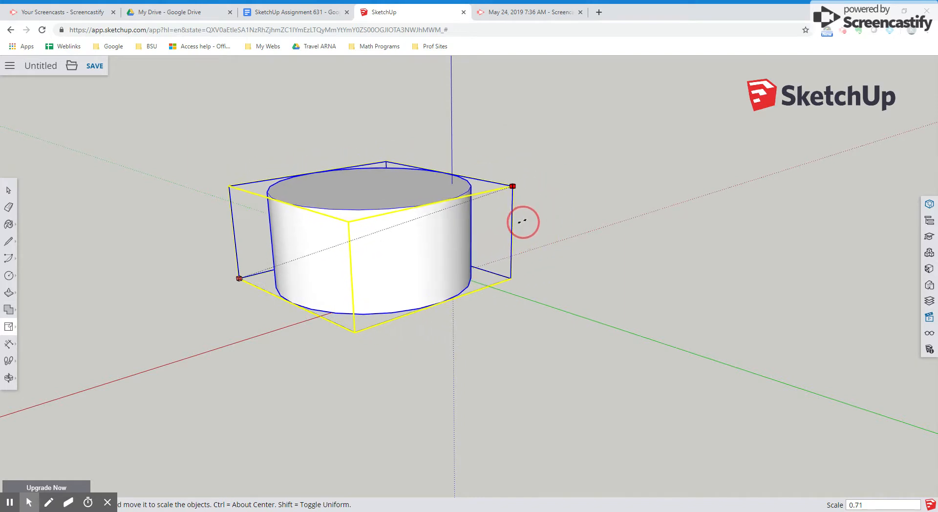
drag(512, 186, 569, 167)
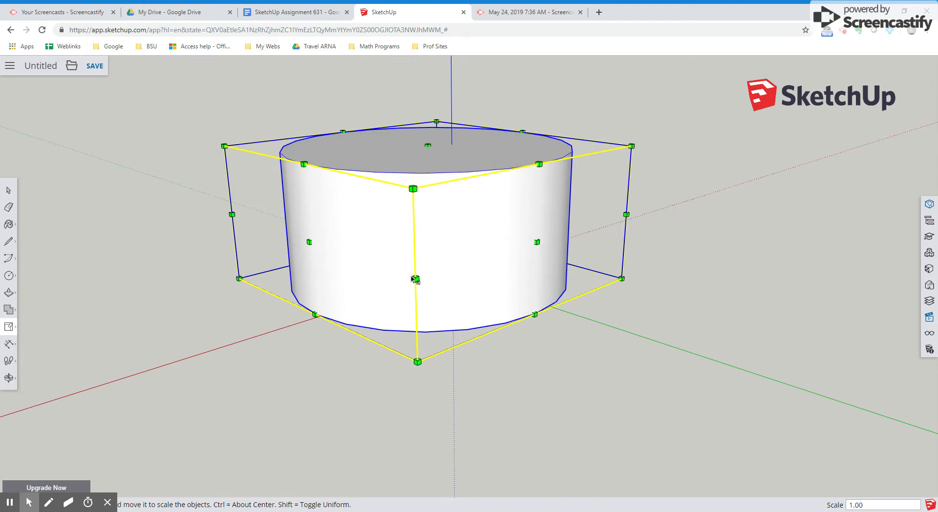
mouse_move(413, 322)
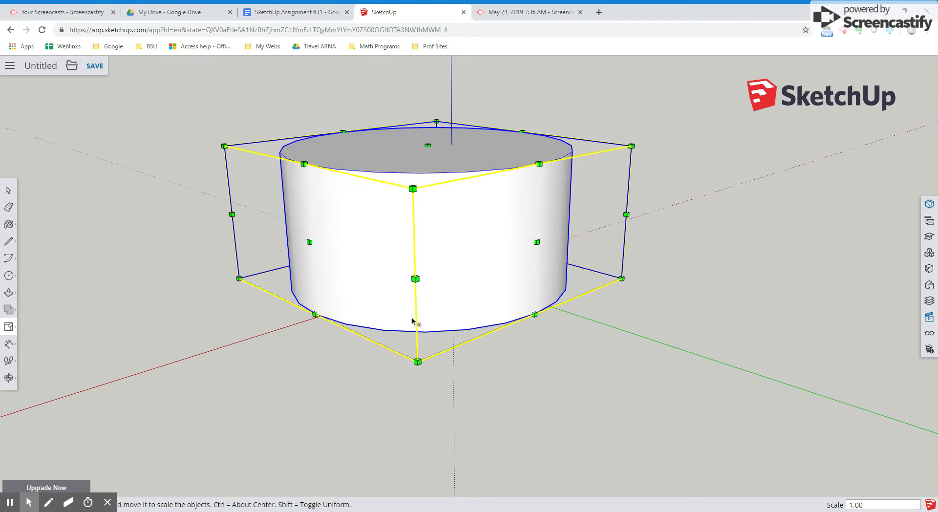
mouse_move(416, 362)
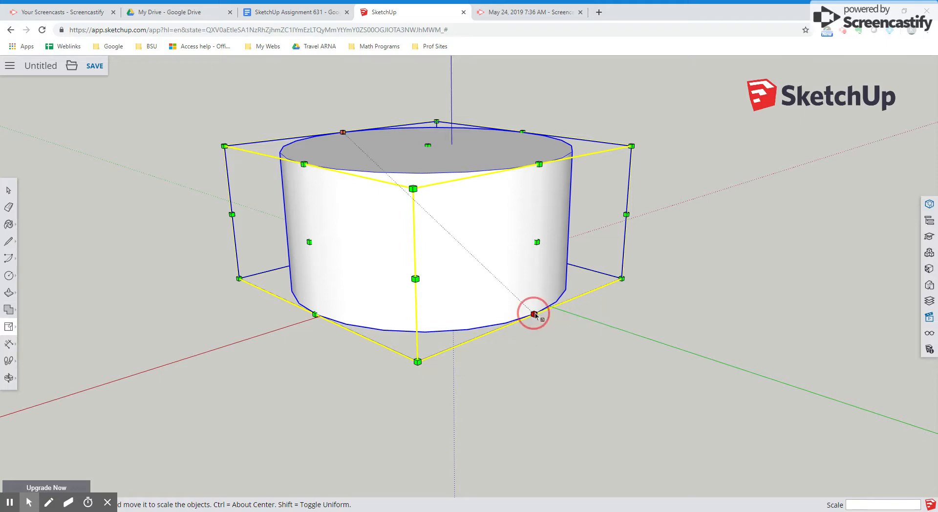
drag(535, 314, 428, 244)
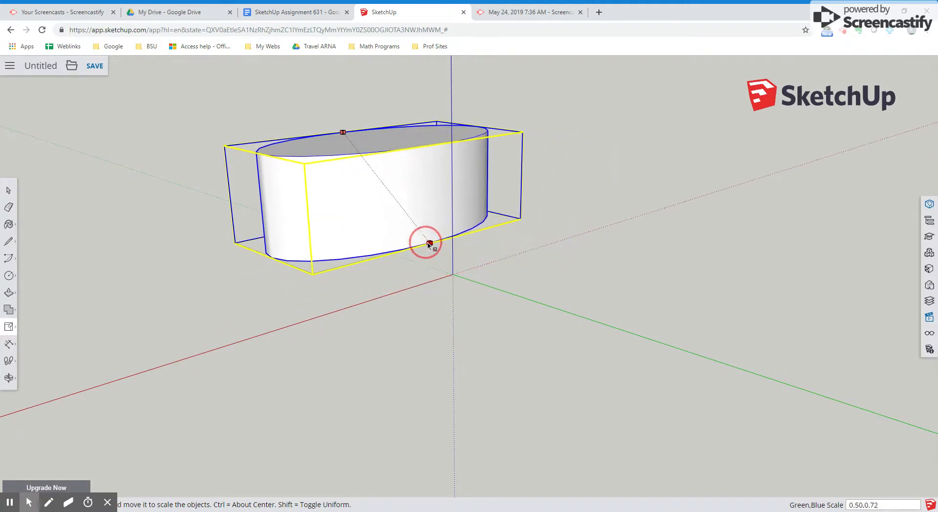
drag(429, 242, 491, 267)
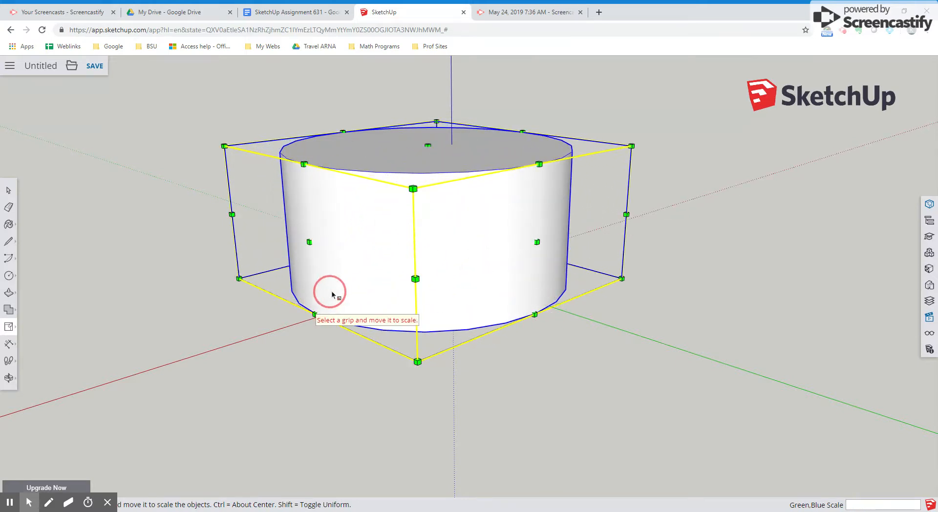
mouse_move(316, 314)
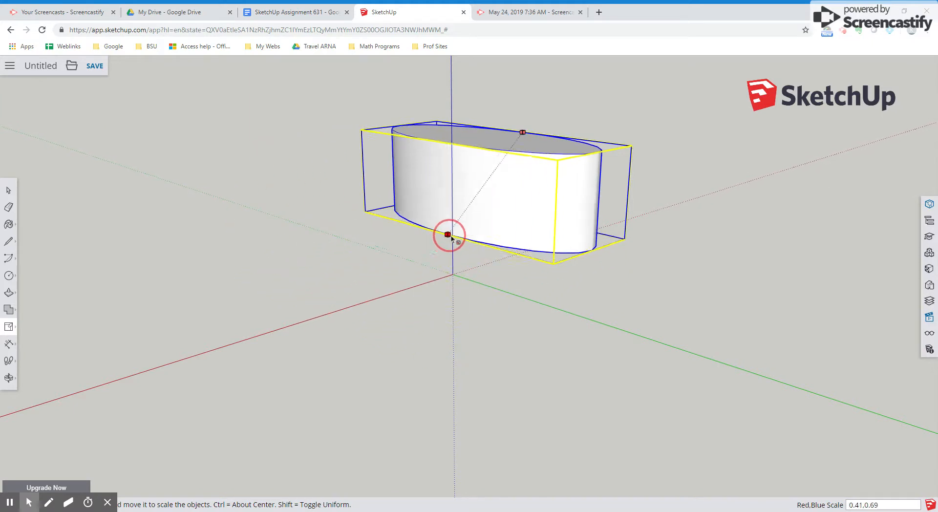
drag(448, 233, 281, 295)
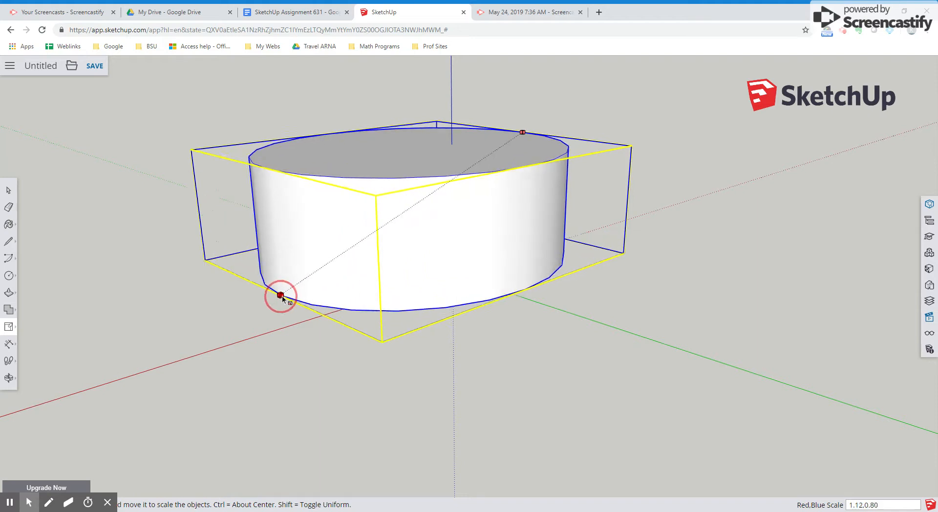
drag(281, 295, 369, 254)
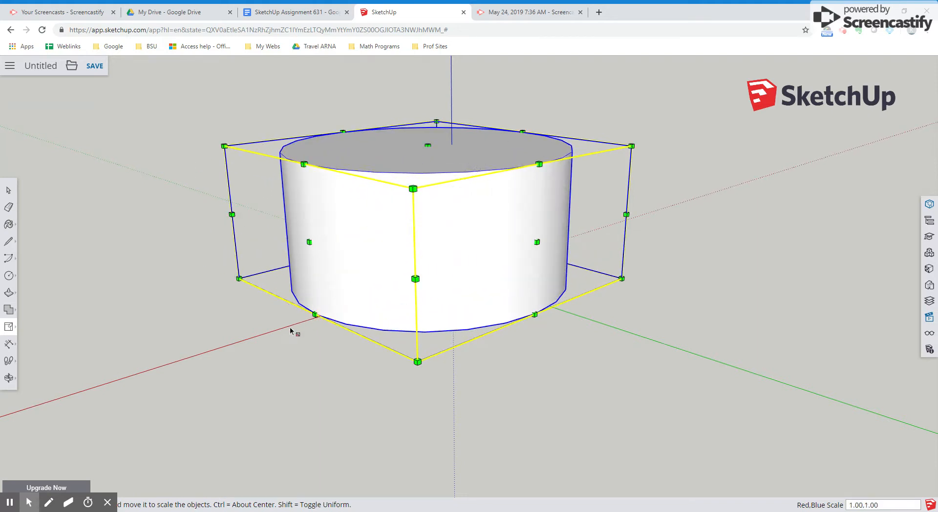
mouse_move(224, 147)
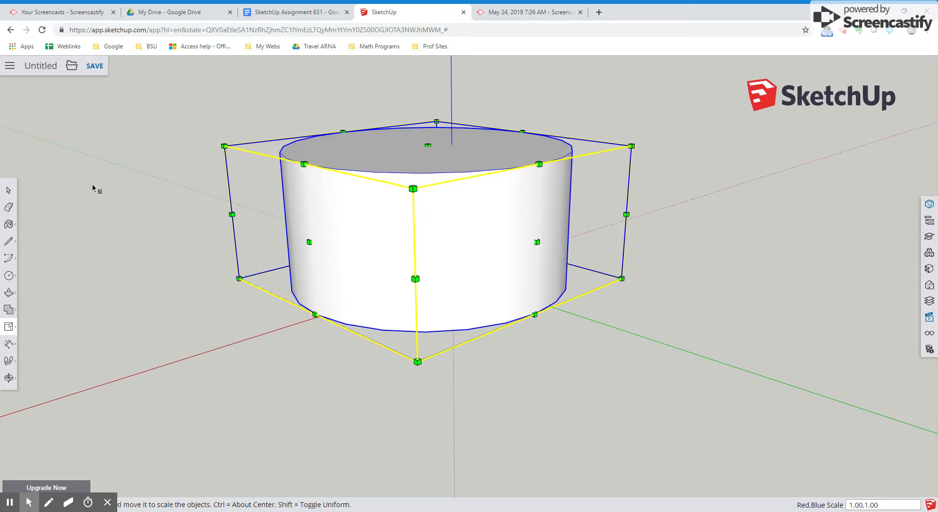
mouse_move(103, 180)
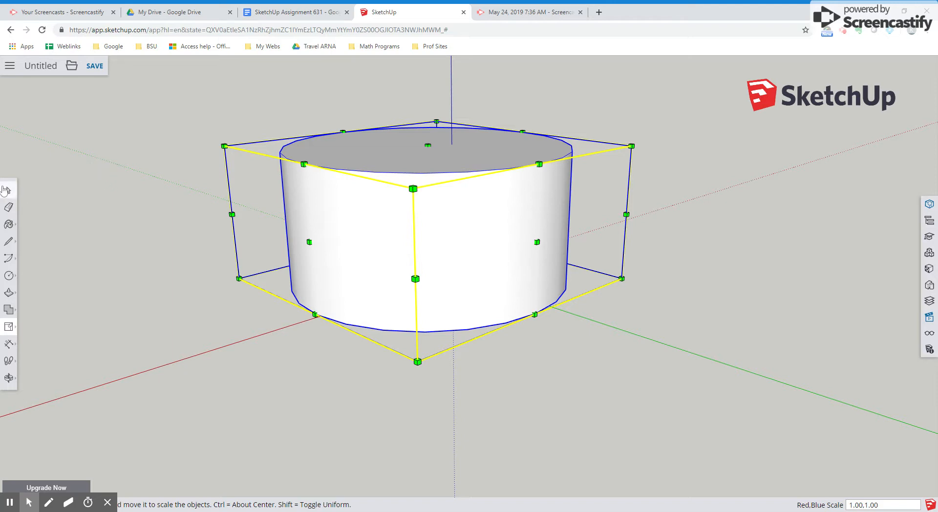
mouse_move(20, 477)
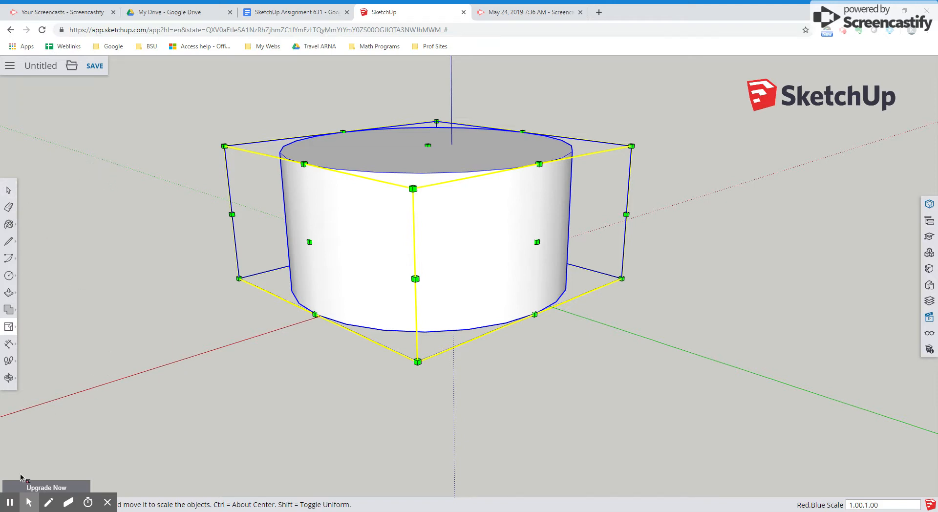